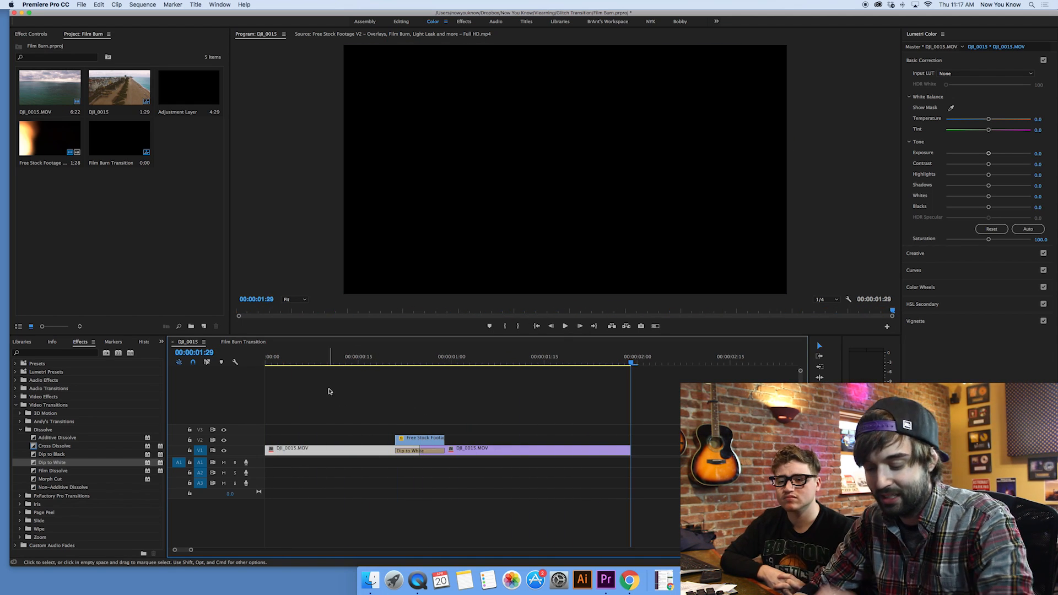
Save the project and switch to the empty Film Burn Transition sequence.
key(cmd+s)
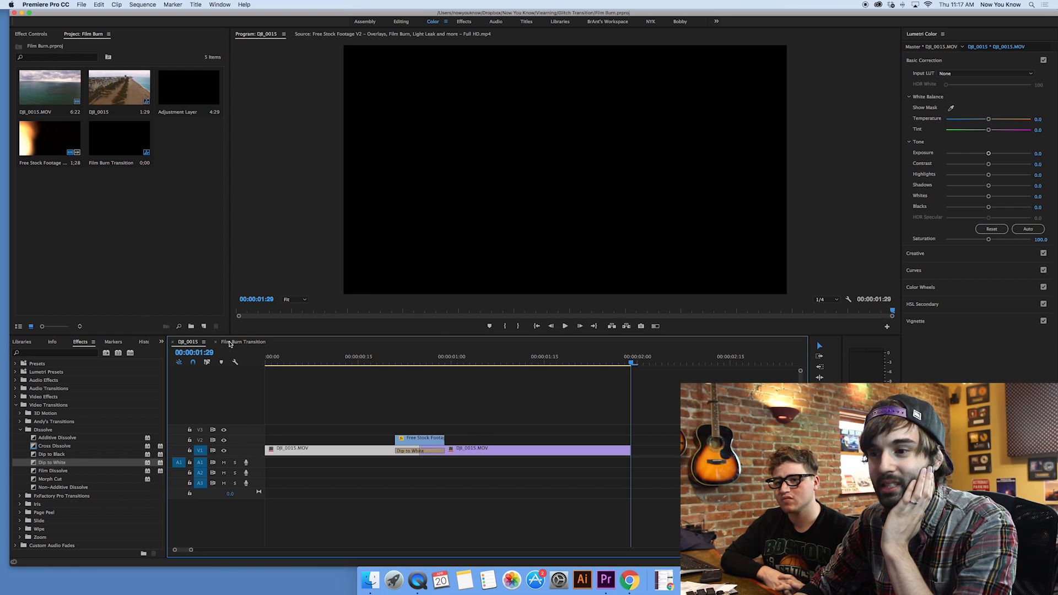
click(245, 342)
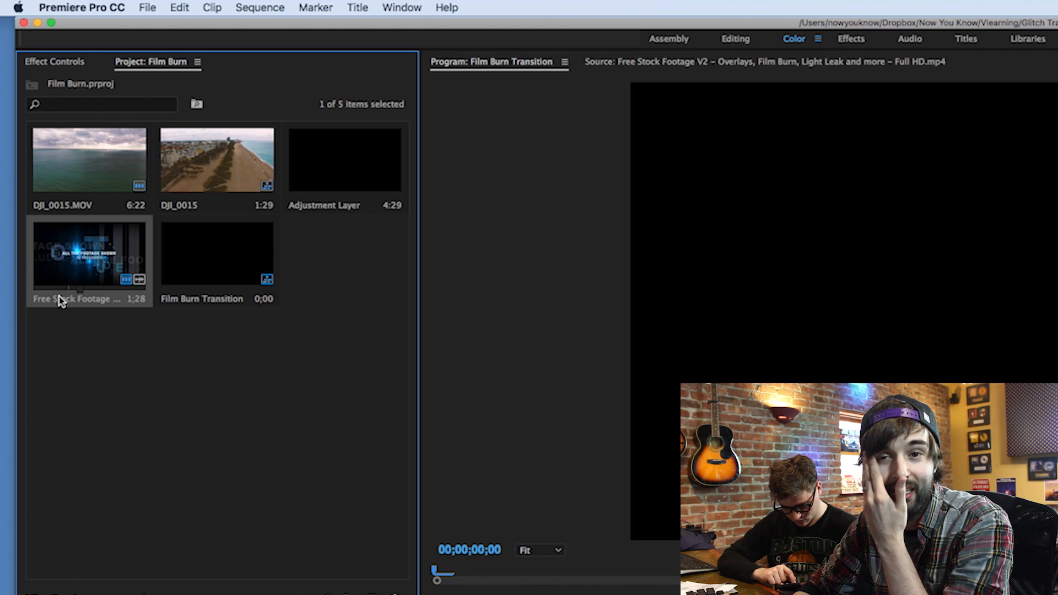
mouse_move(231, 403)
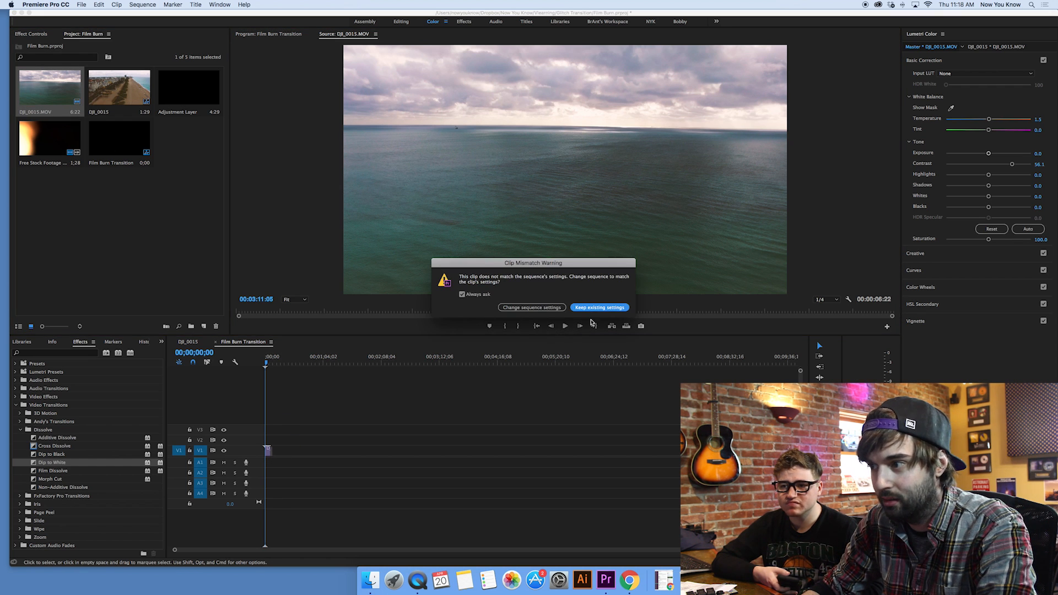
Keep the sequence's existing settings for DJI_0015.MOV and scrub the ocean drone clip for a second section.
click(598, 308)
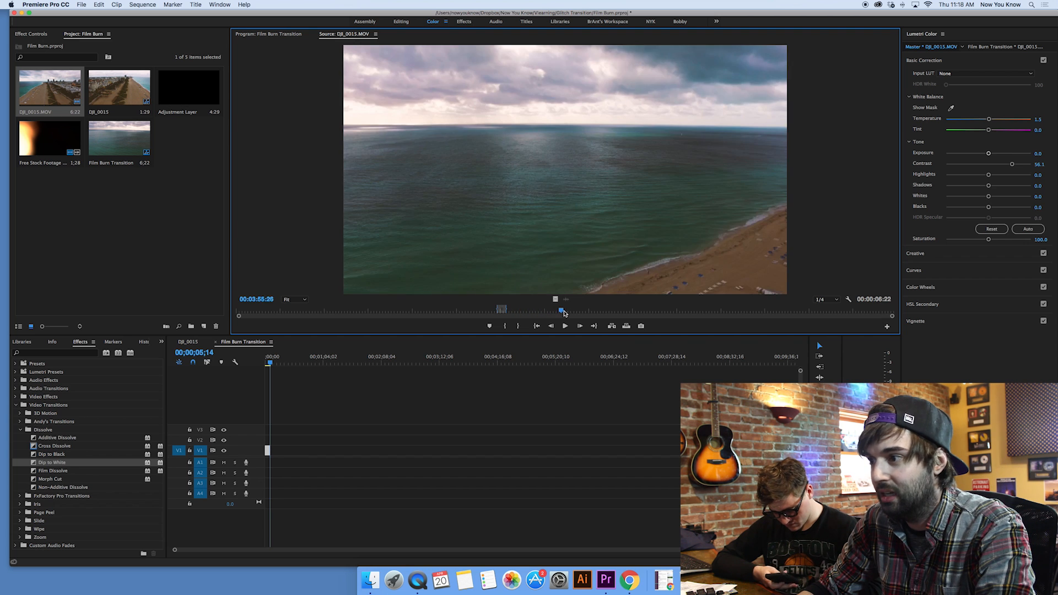
drag(563, 309, 601, 310)
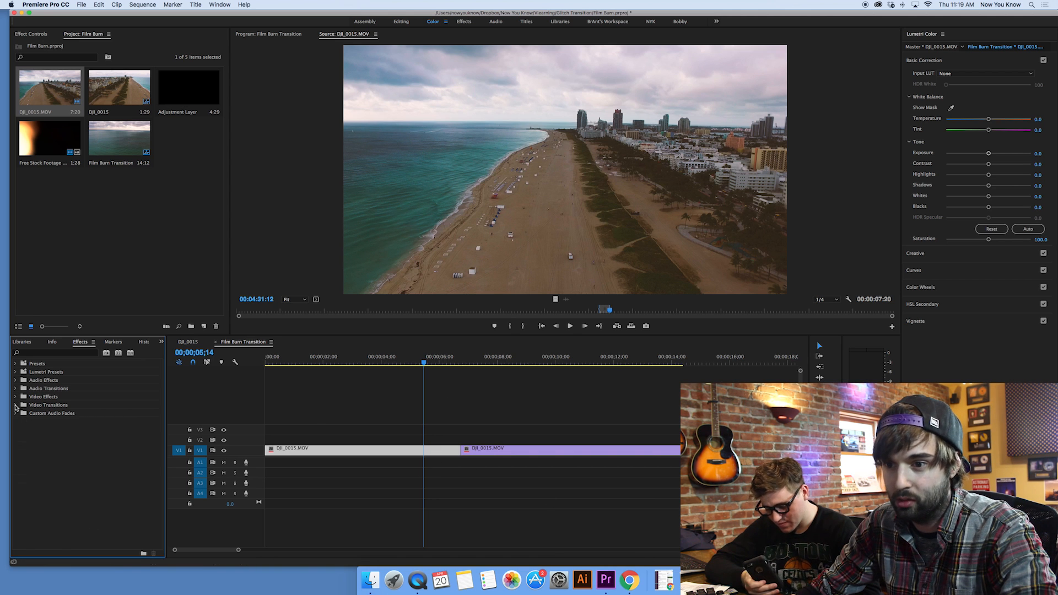
click(16, 404)
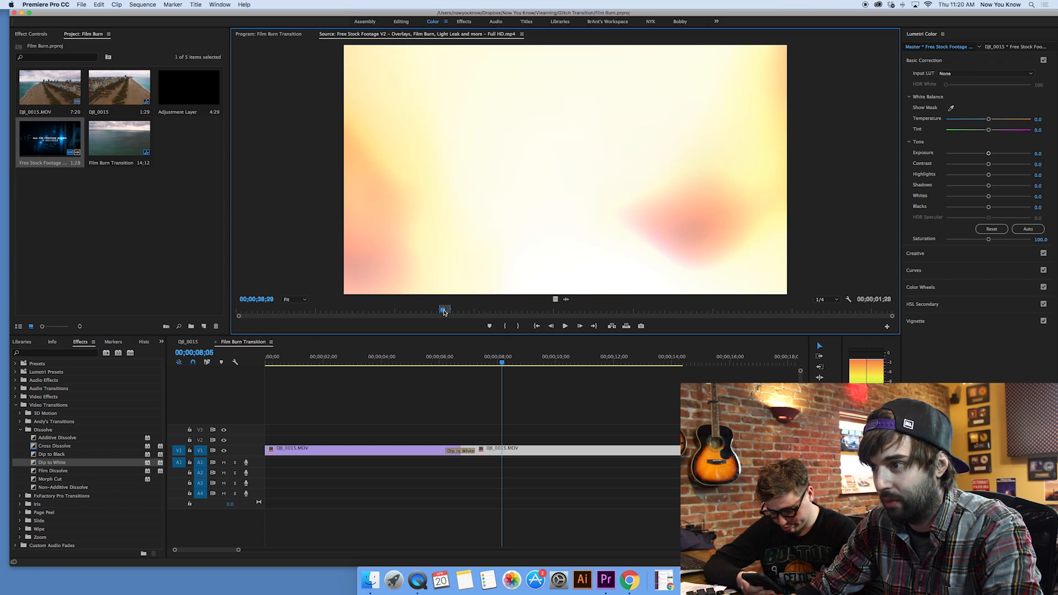
Scrub the Free Stock Footage to a film burn and mark the start of that section.
drag(445, 309, 450, 309)
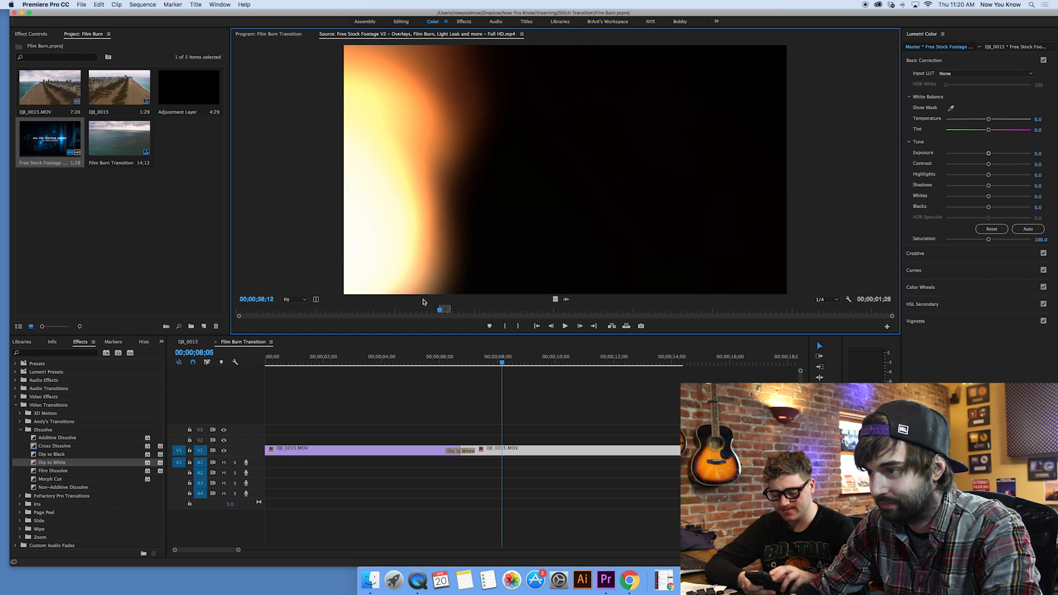
key(volumeup)
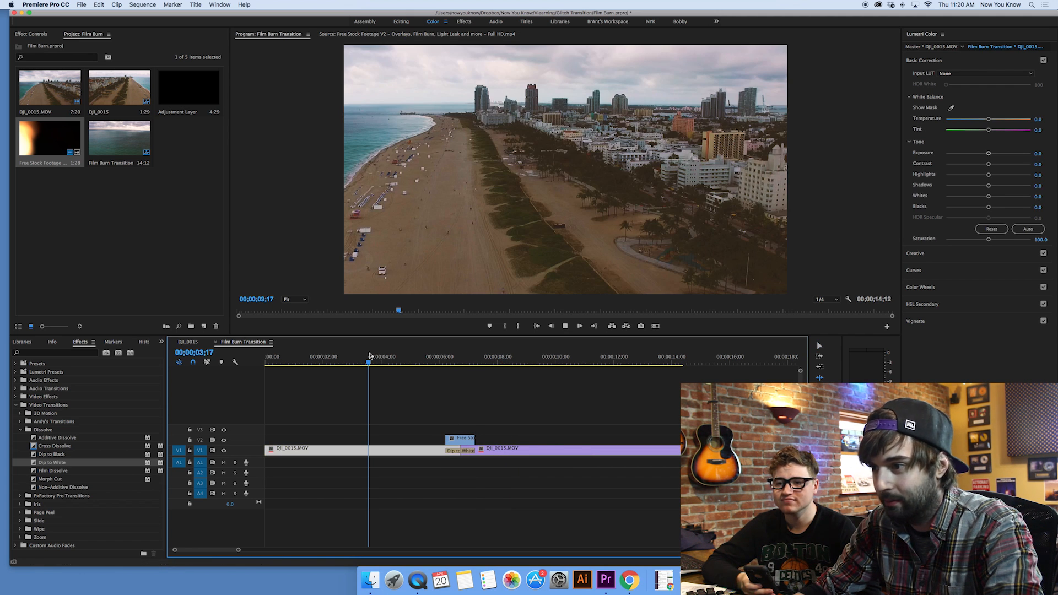
click(399, 356)
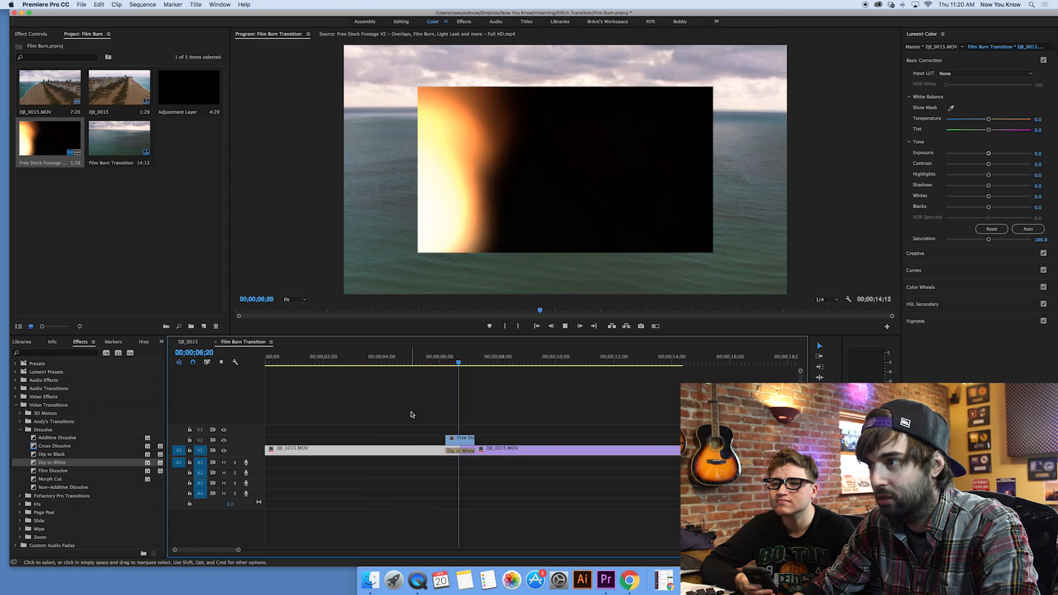
click(506, 363)
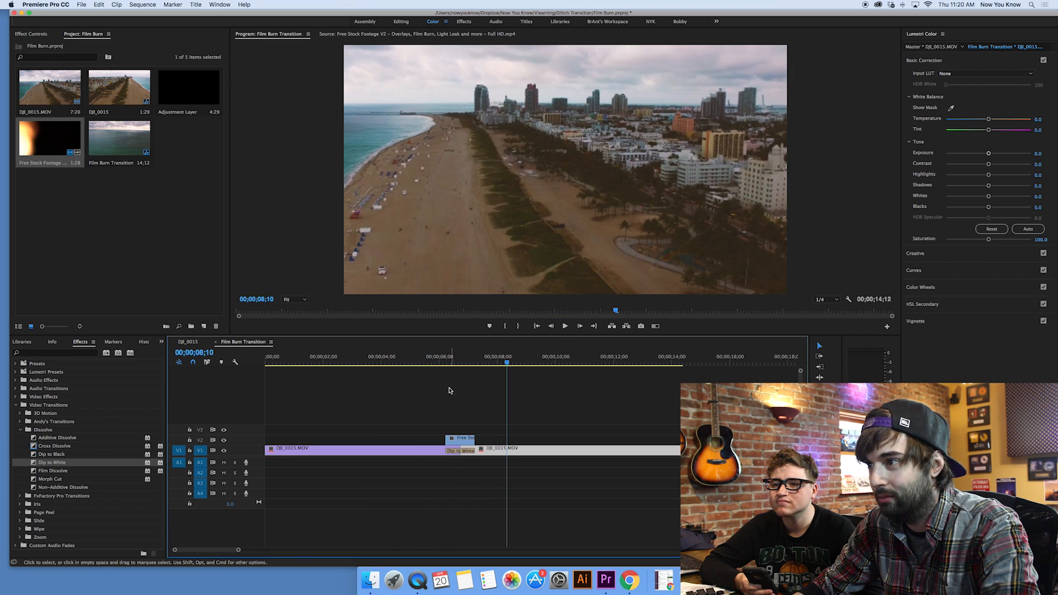
click(459, 449)
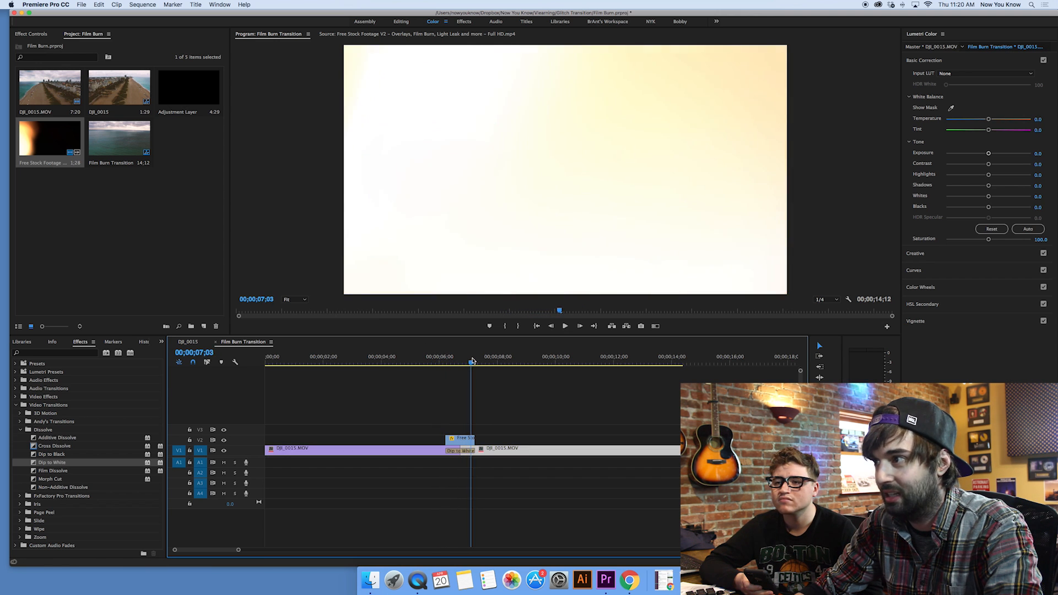
click(518, 363)
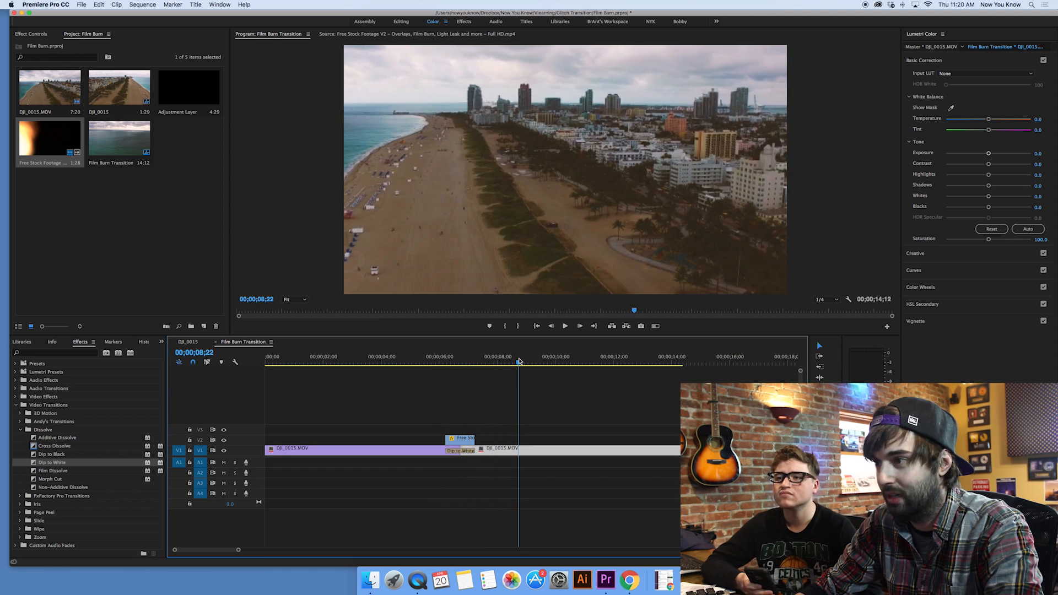
click(422, 362)
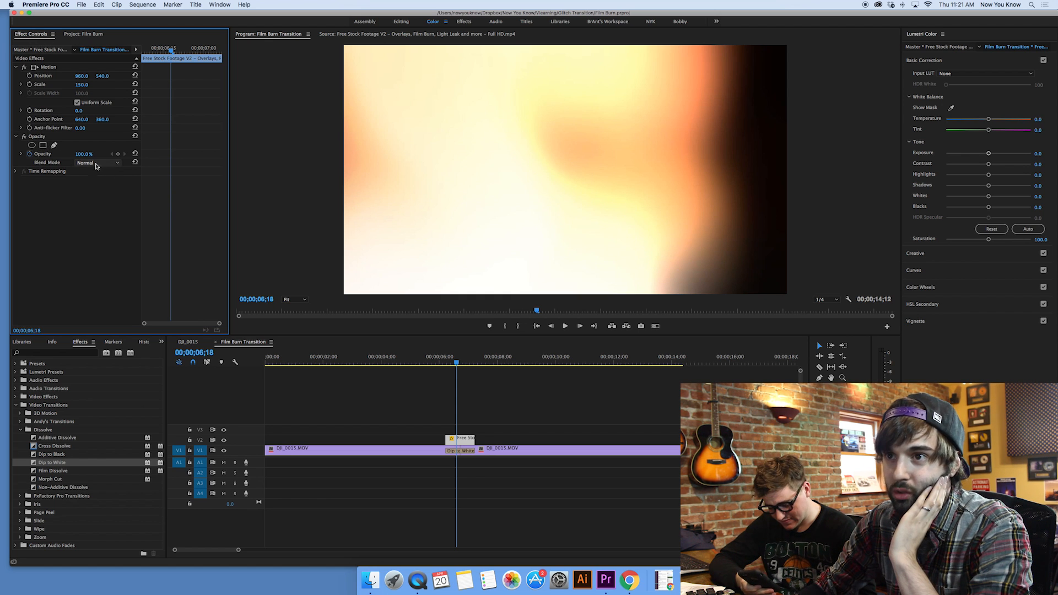
Set the film burn overlay's blend mode to Color Burn in Effect Controls, then try another mode.
click(98, 163)
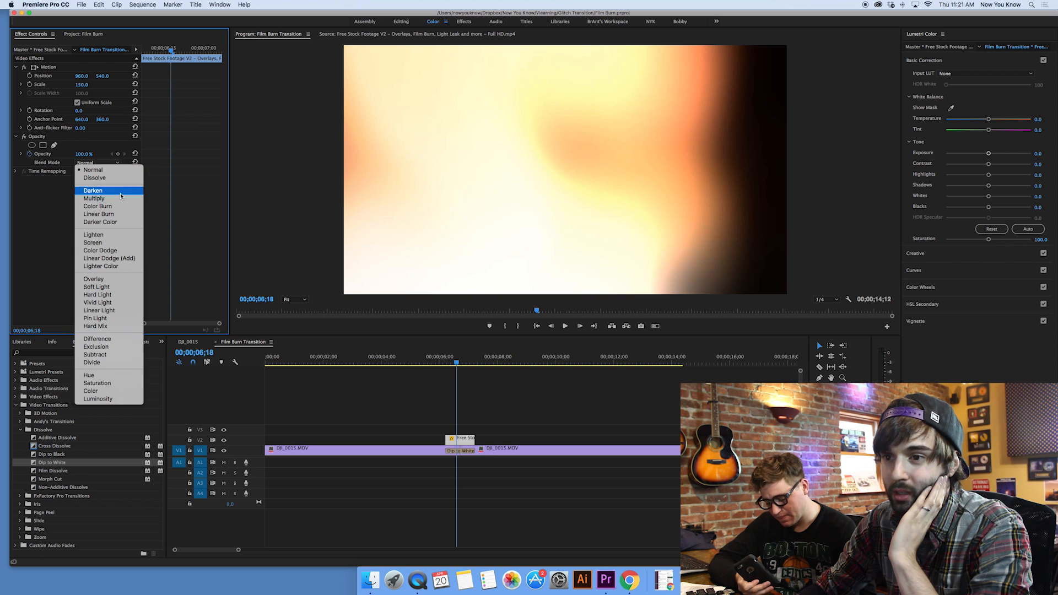
mouse_move(99, 251)
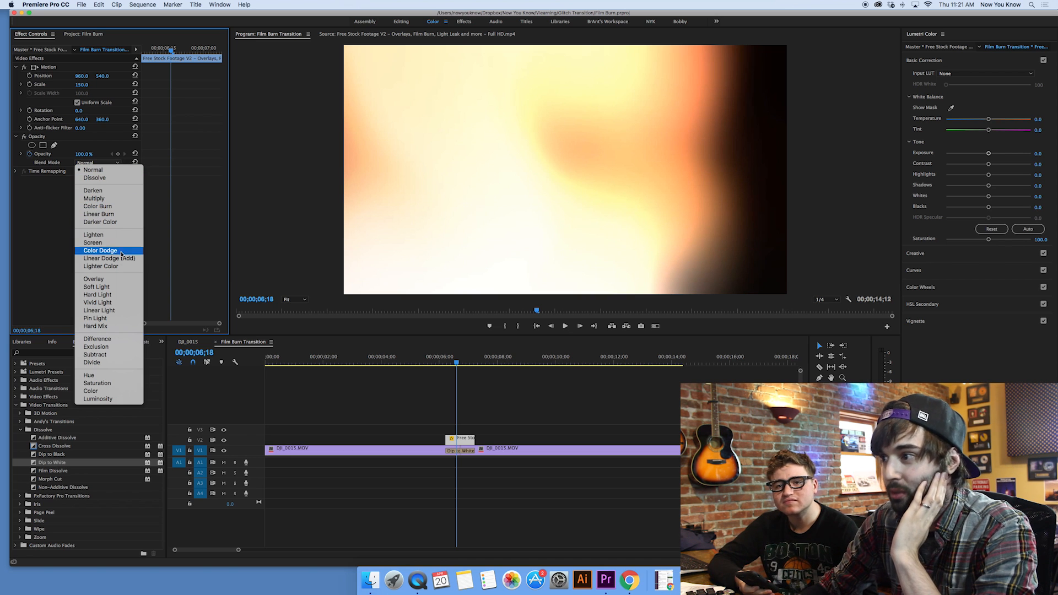
mouse_move(98, 206)
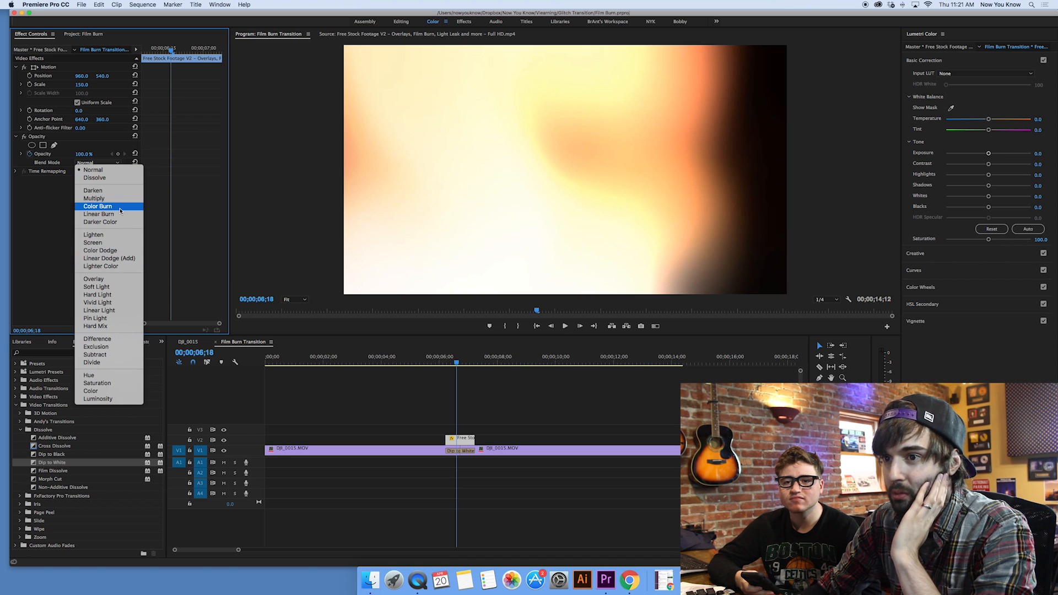
click(98, 206)
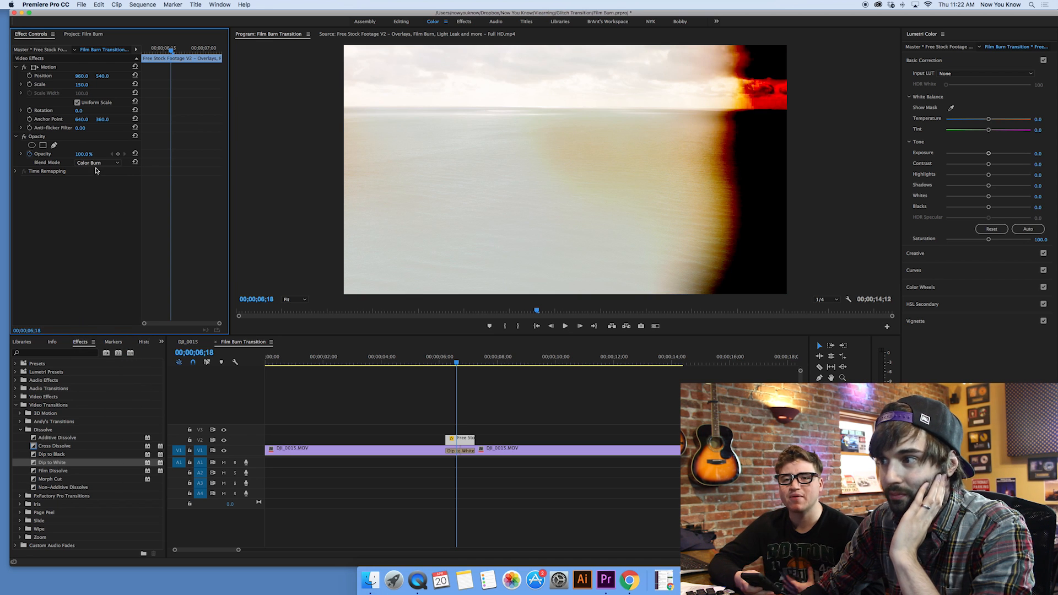
click(98, 163)
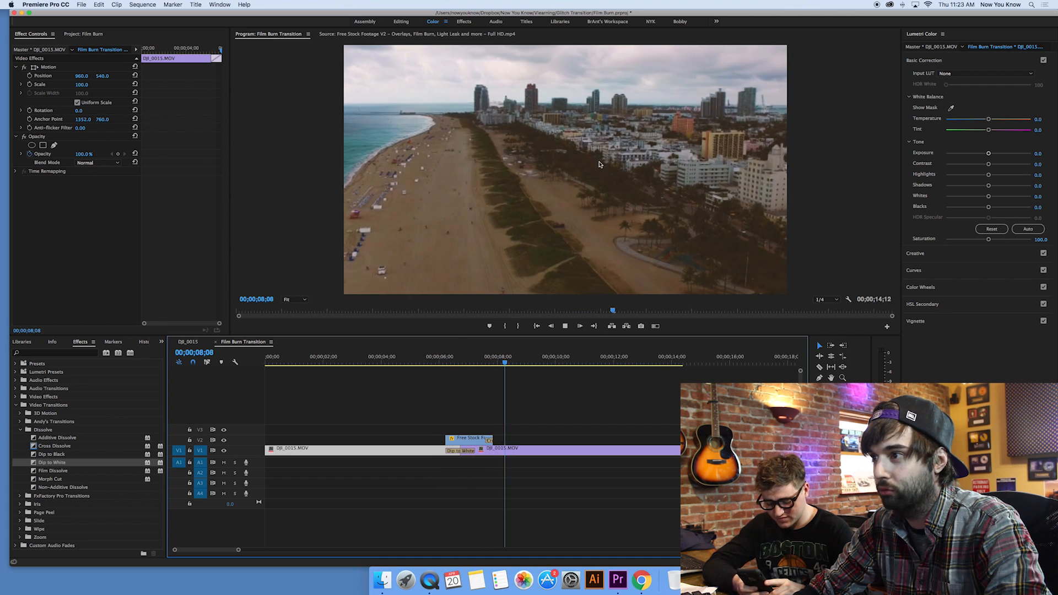
key(cmd+s)
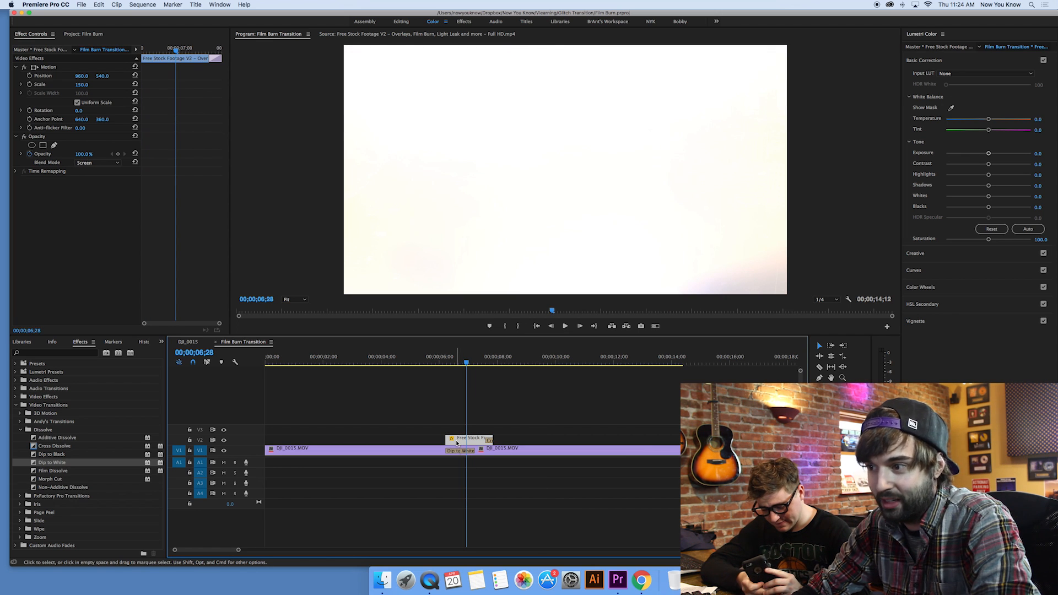
click(98, 163)
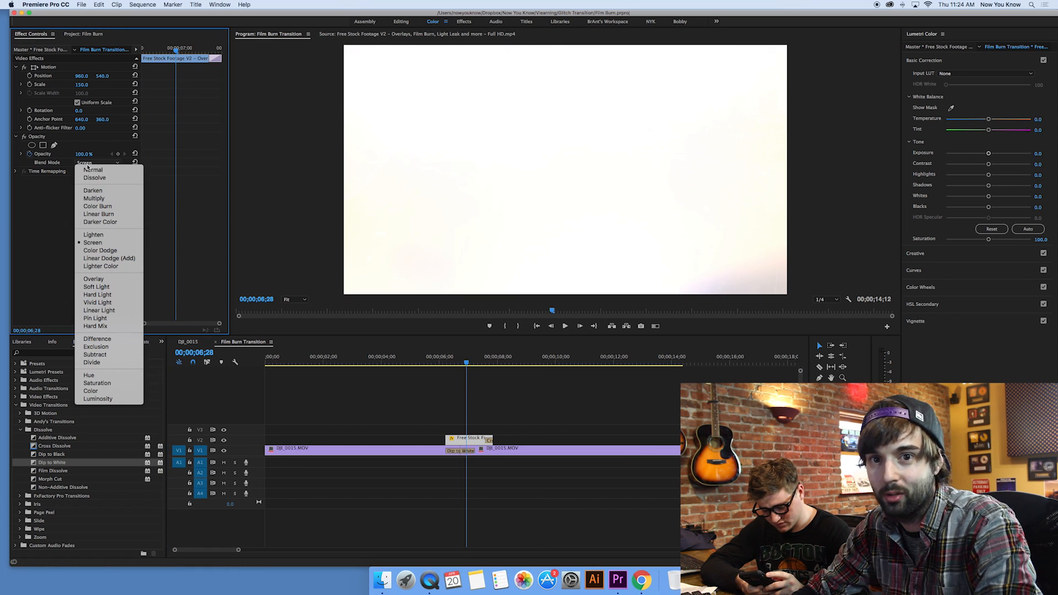
click(93, 191)
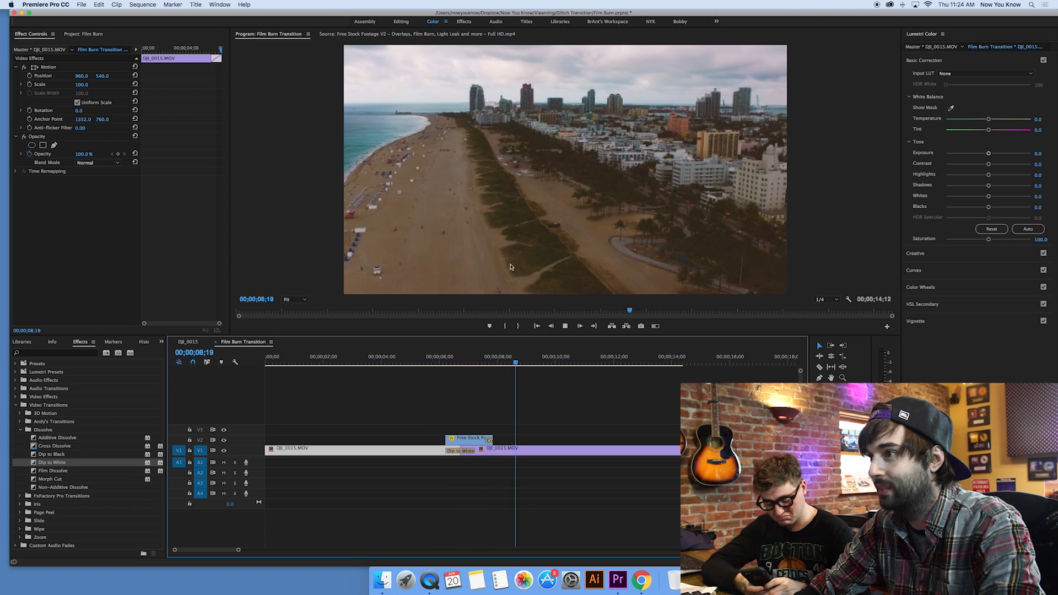
click(452, 365)
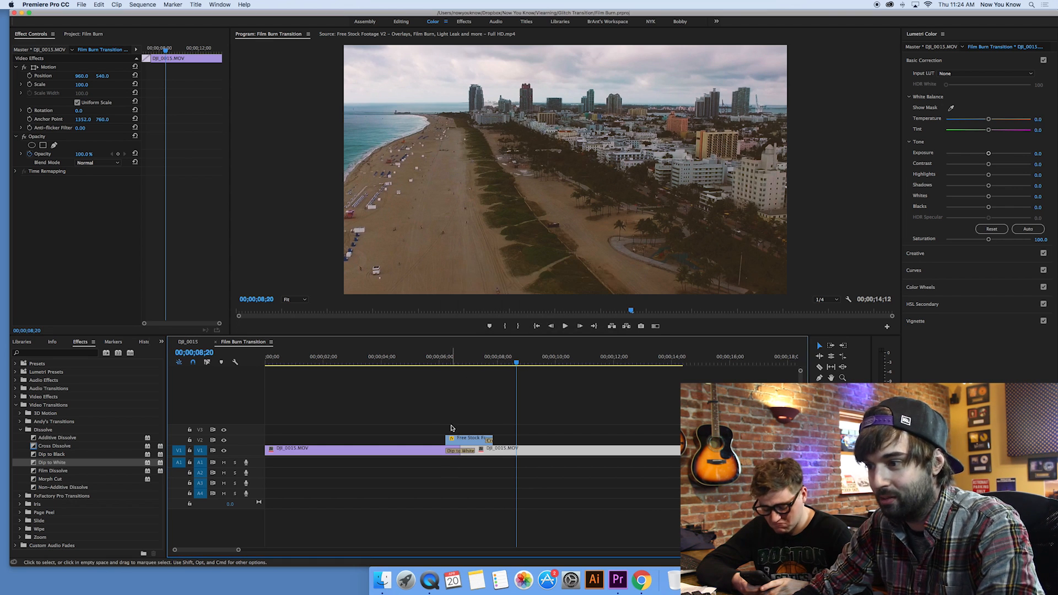
click(460, 451)
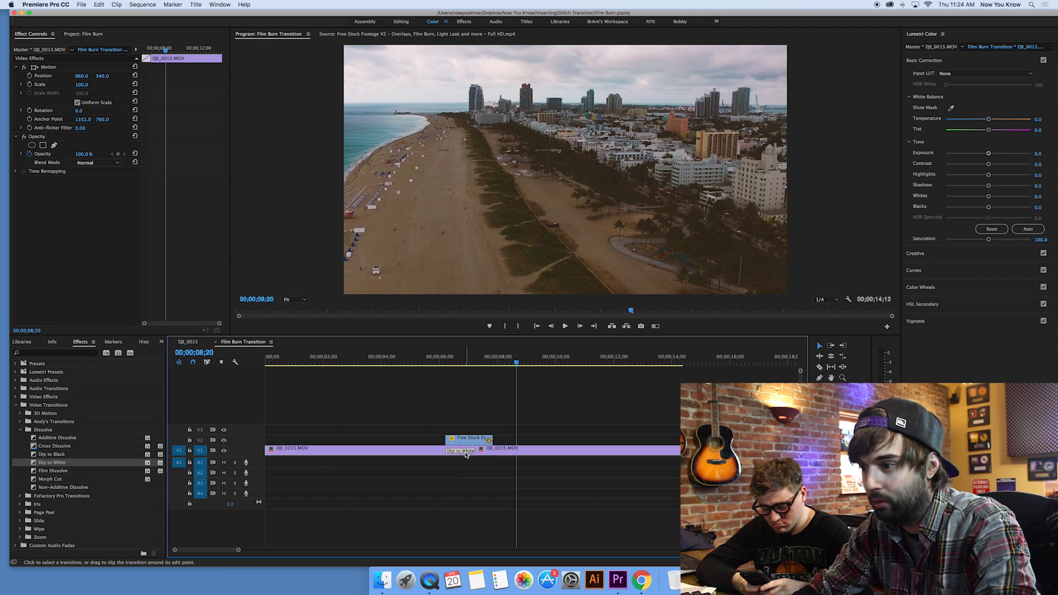